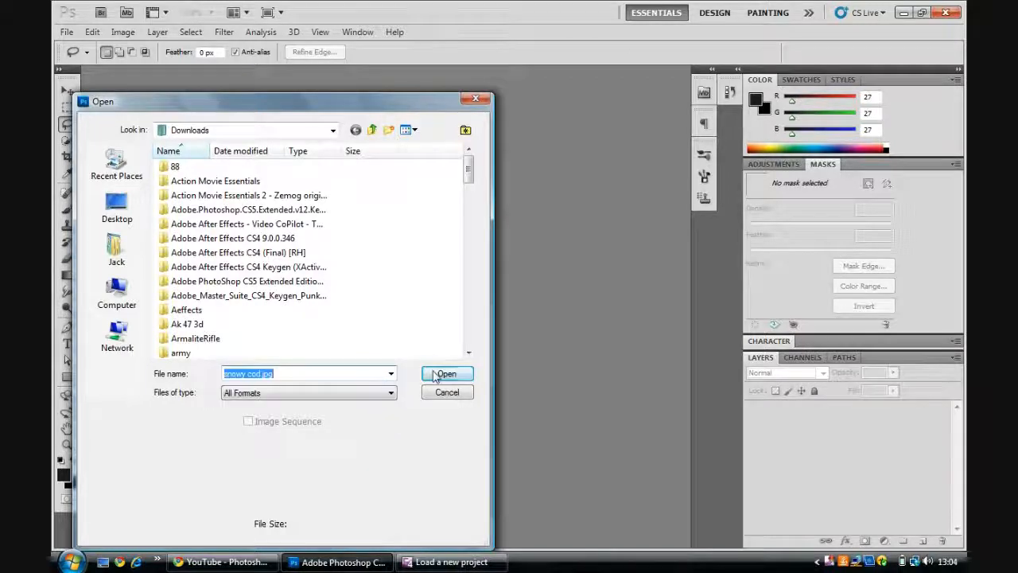
Step: Open snowy cod.jpg, convert its Background to Layer 0 and Free Transform it to fit the canvas
click(446, 373)
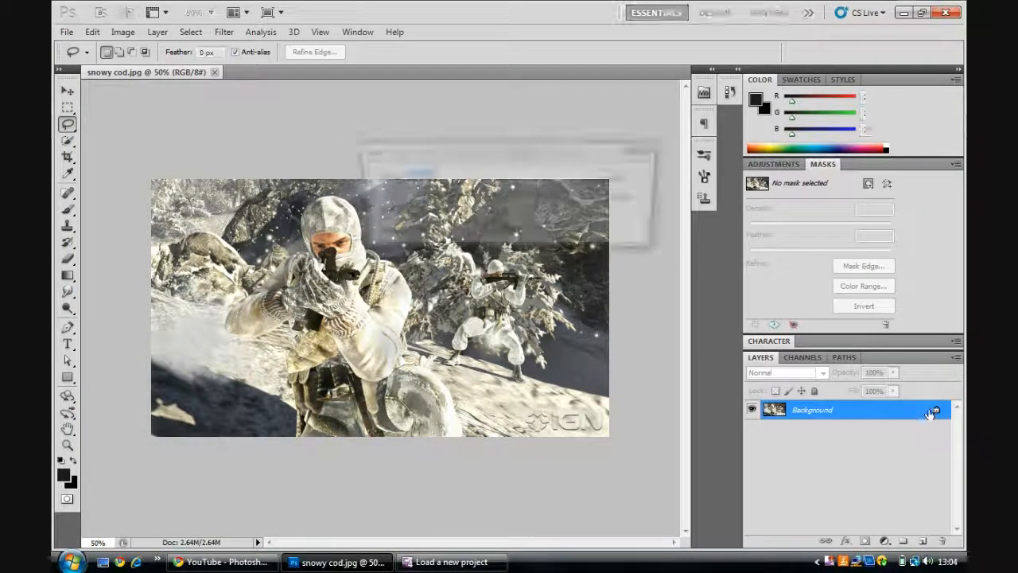
double_click(811, 409)
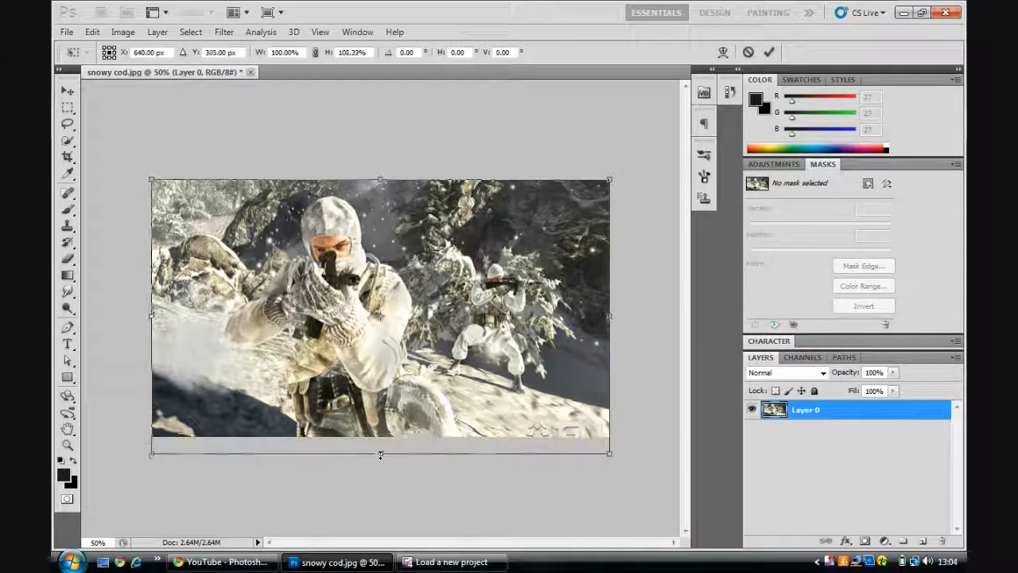
drag(379, 453, 378, 465)
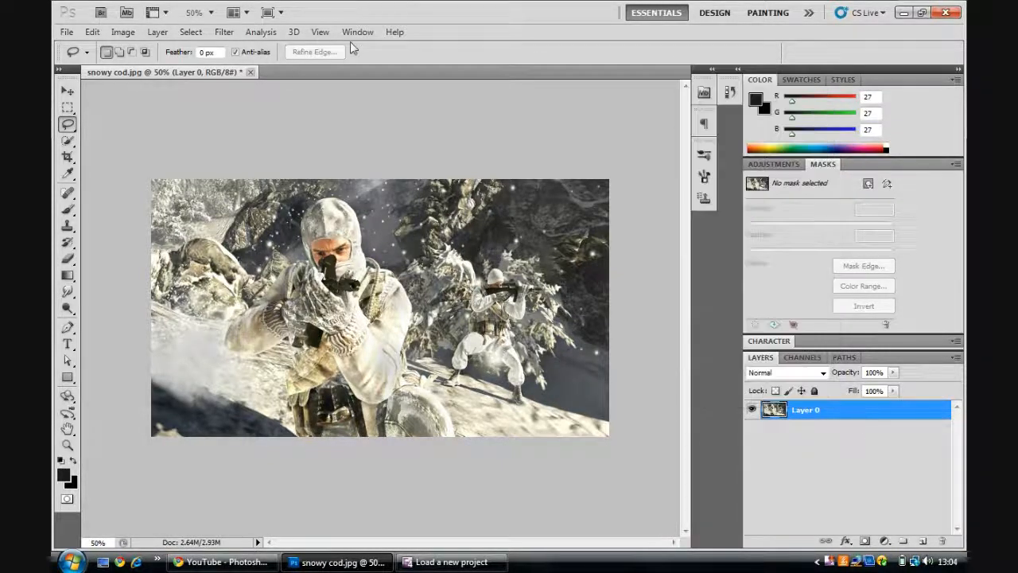
Step: Duplicate Layer 0 and blur the copy, erasing at 100% so the front soldier stays sharp
click(123, 32)
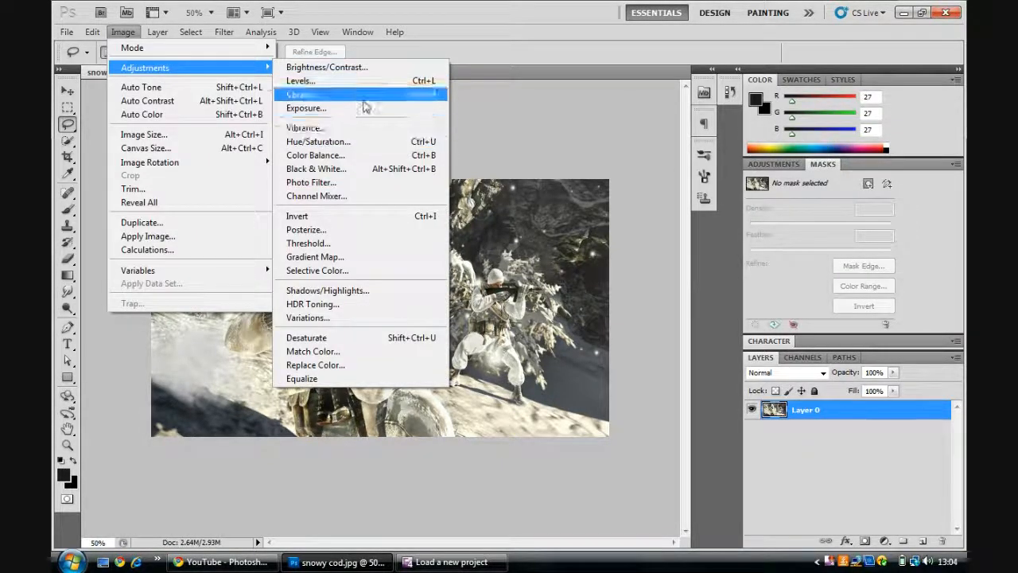
click(299, 95)
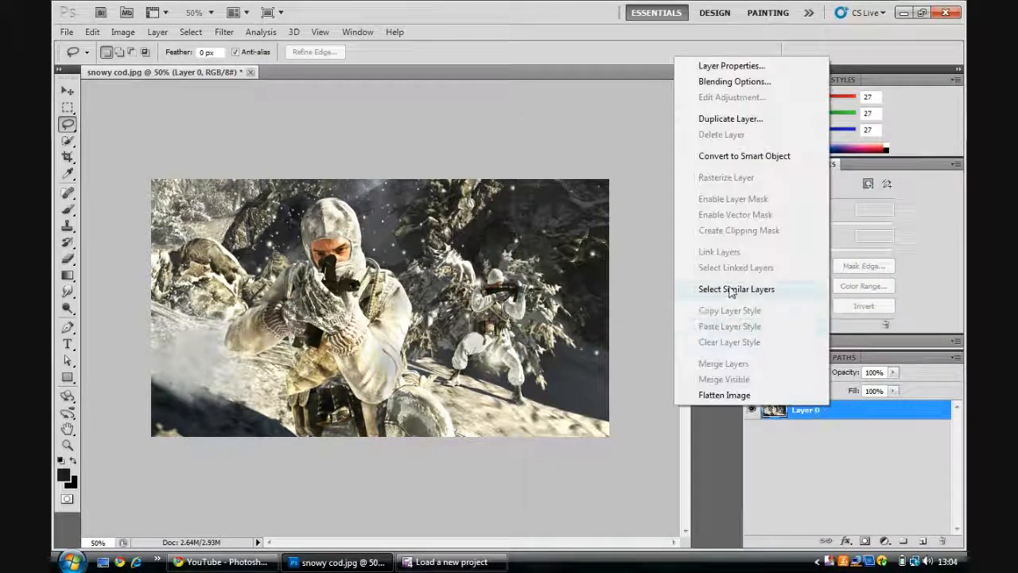
click(729, 118)
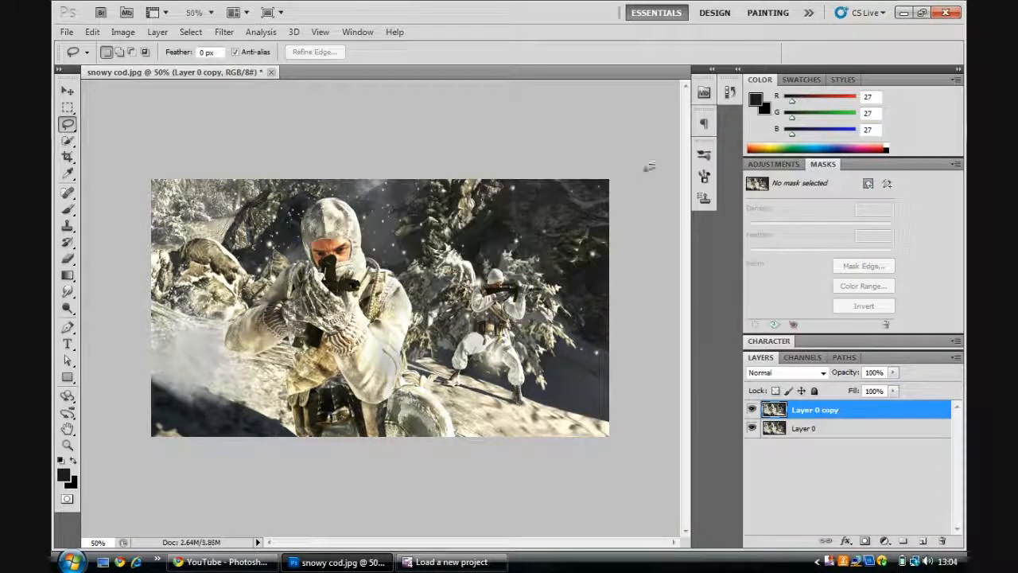
click(222, 32)
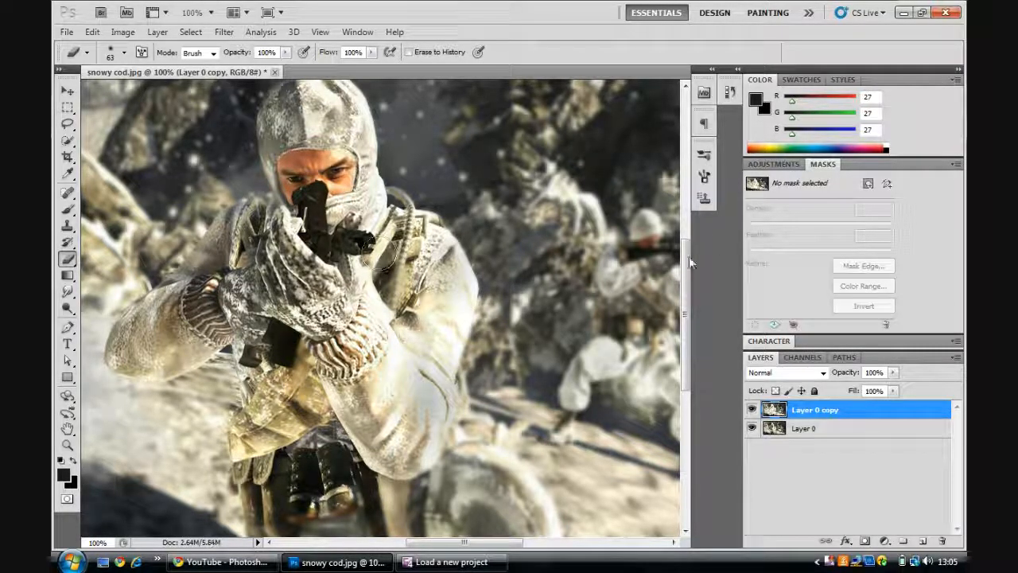
scroll(down, 3)
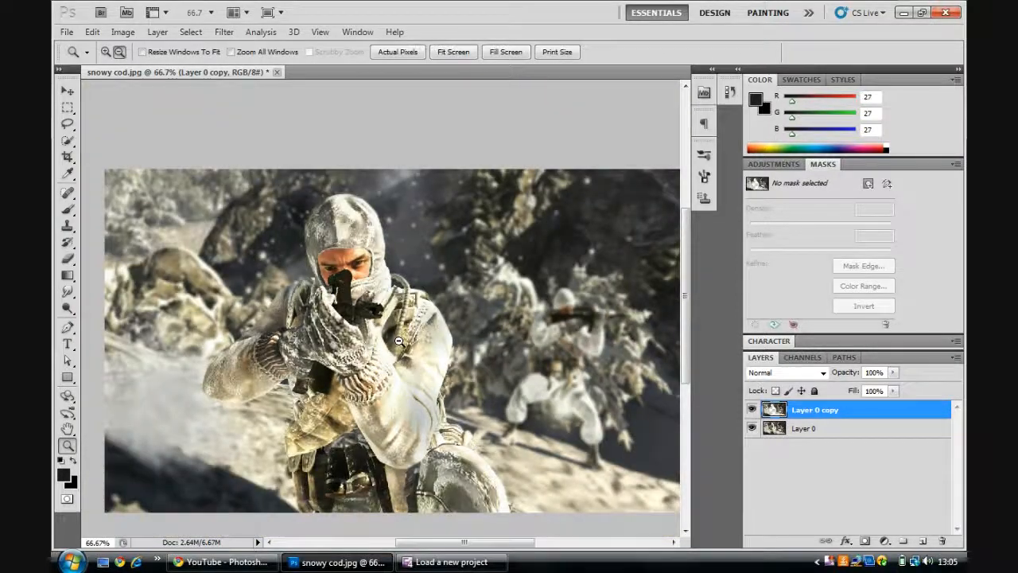
Step: Open black ops writing.psd from the Pictures folder as a second document
click(67, 31)
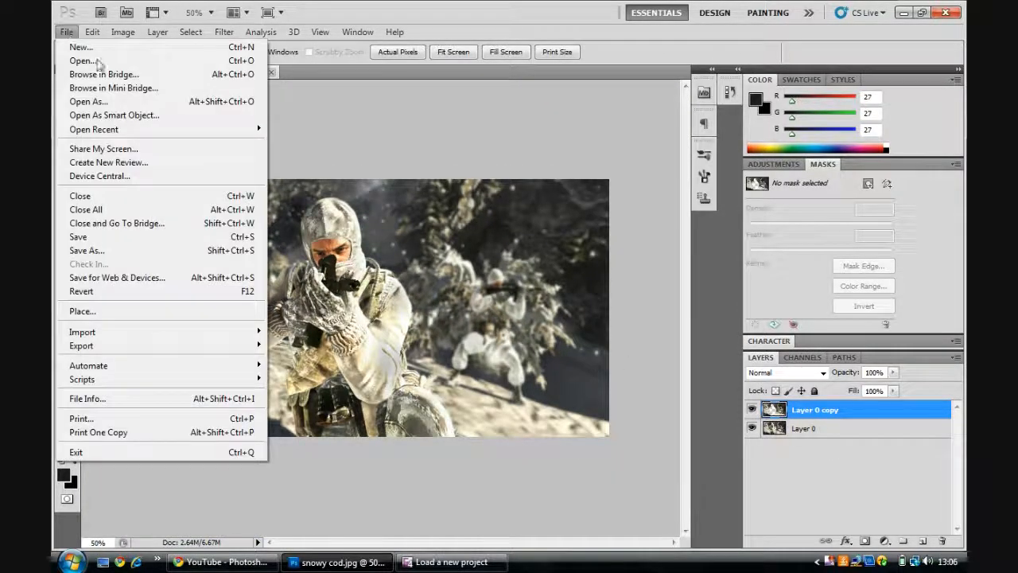
click(83, 60)
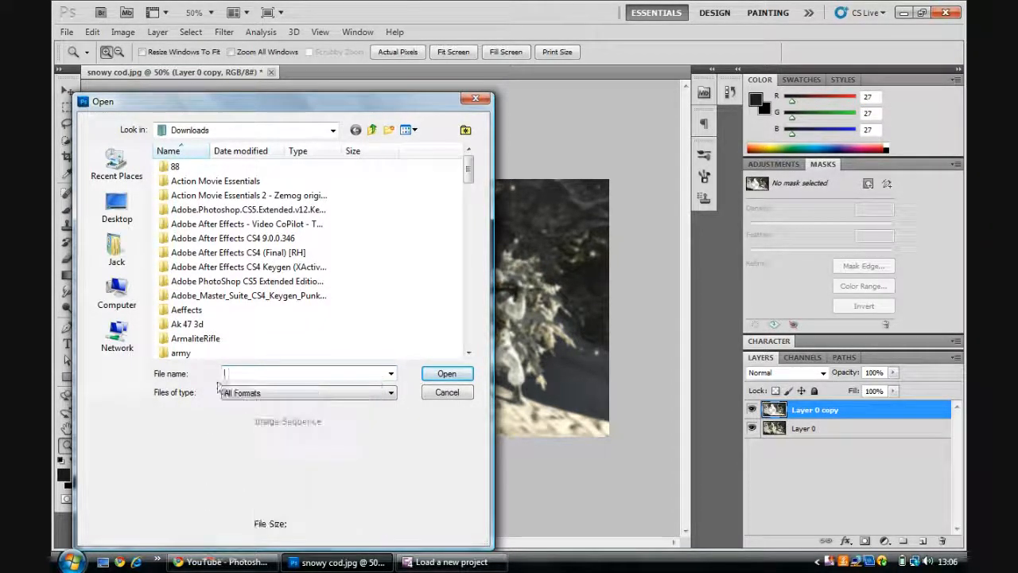
click(116, 250)
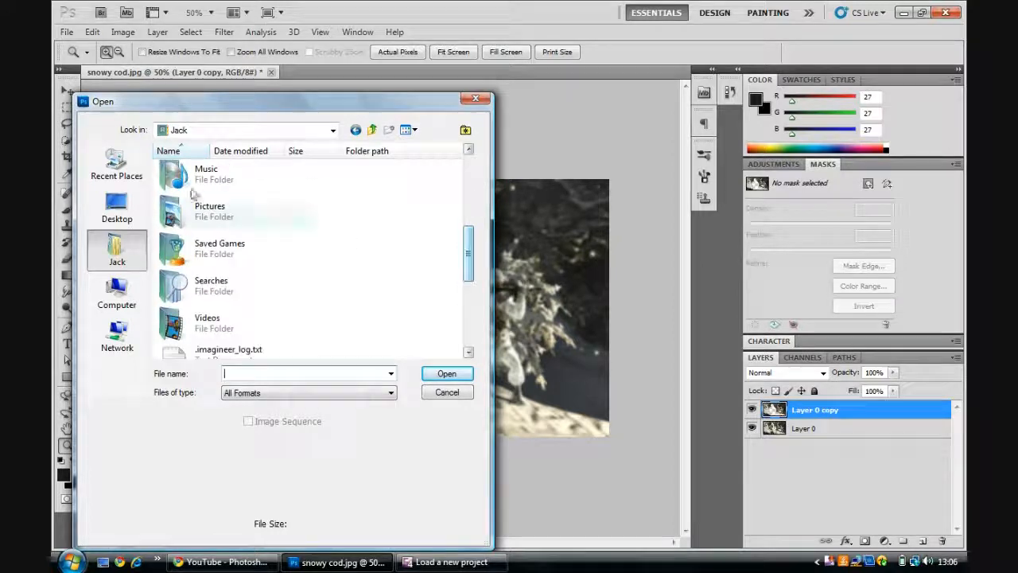
double_click(210, 210)
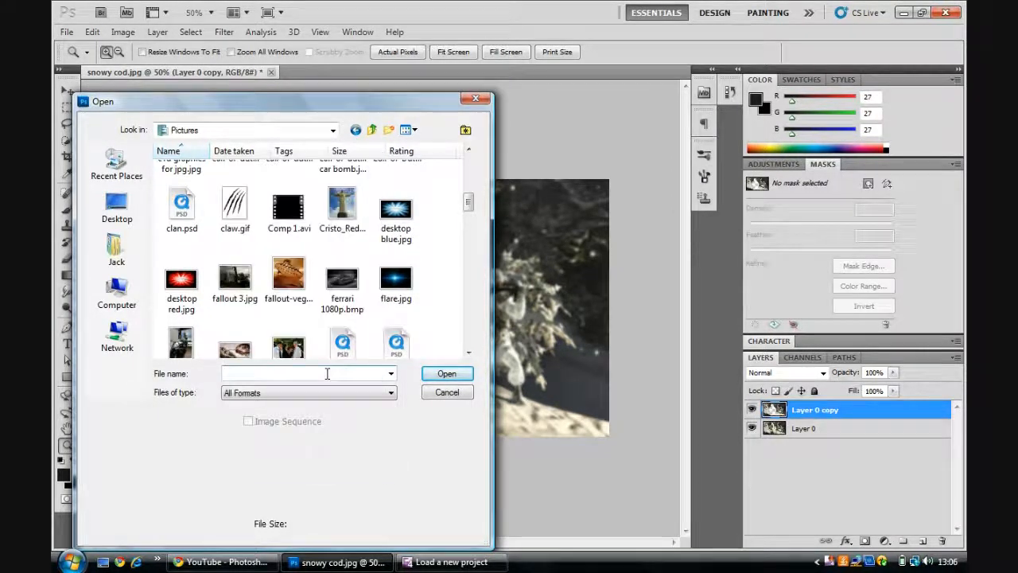
text(blac)
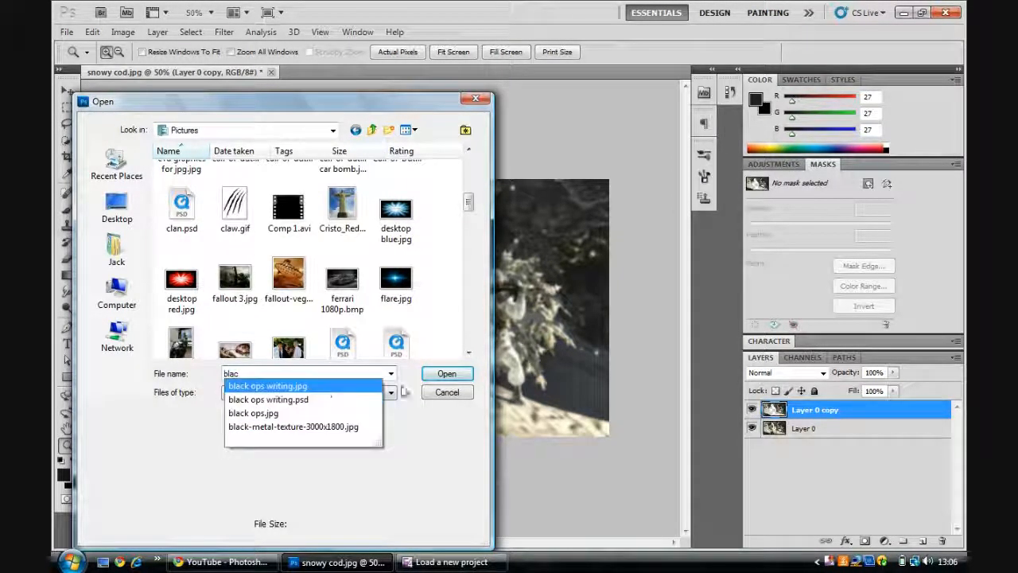
click(446, 372)
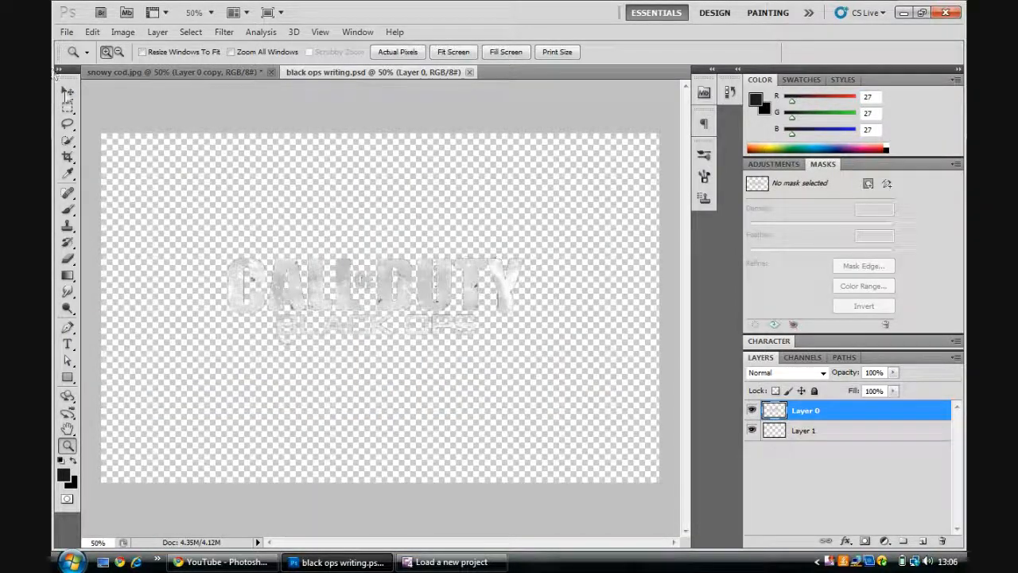
Step: Move the logo into snowy cod.jpg, rotate it about 23° and place it at the top right
click(127, 71)
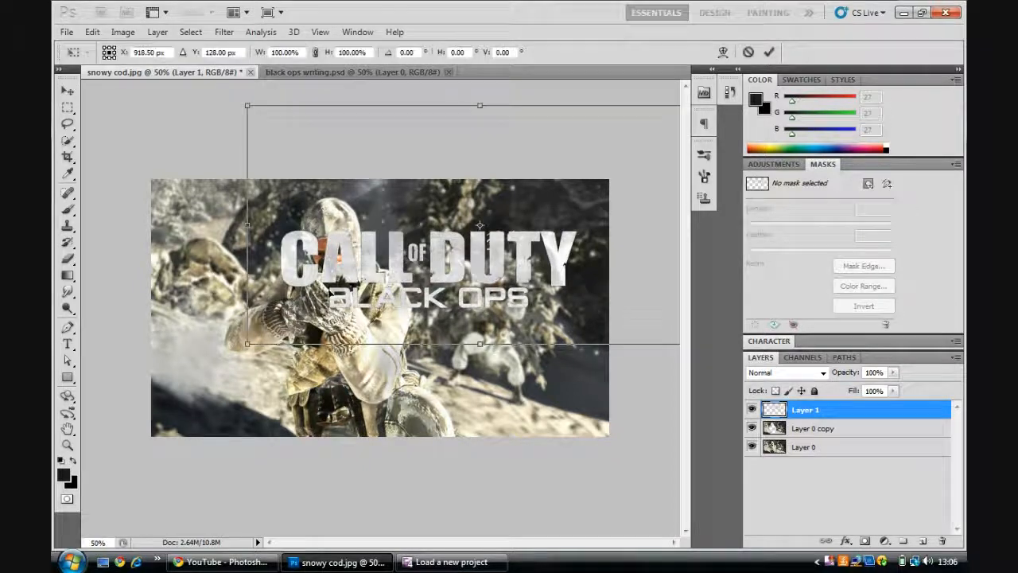
drag(480, 105, 527, 117)
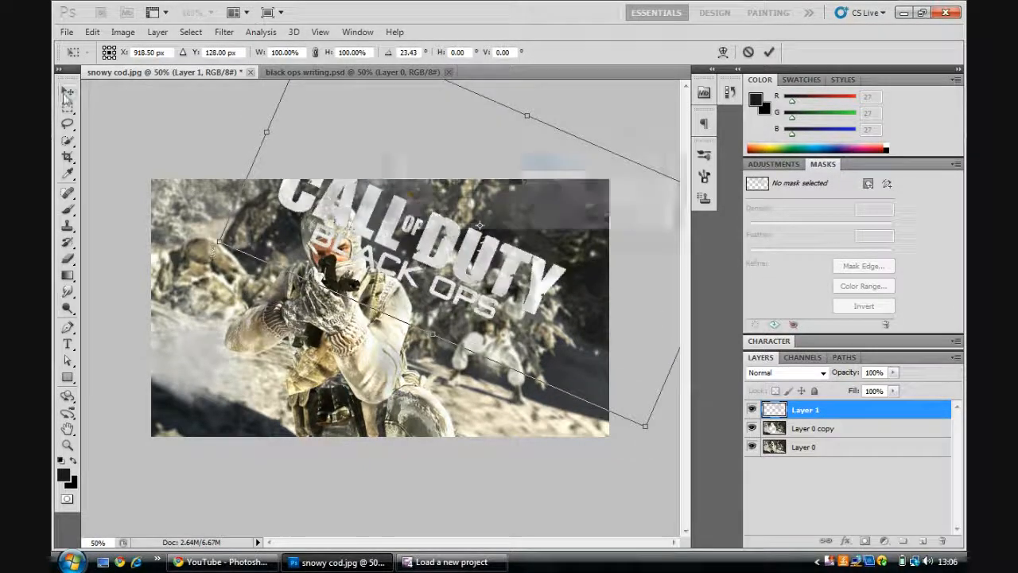
click(768, 51)
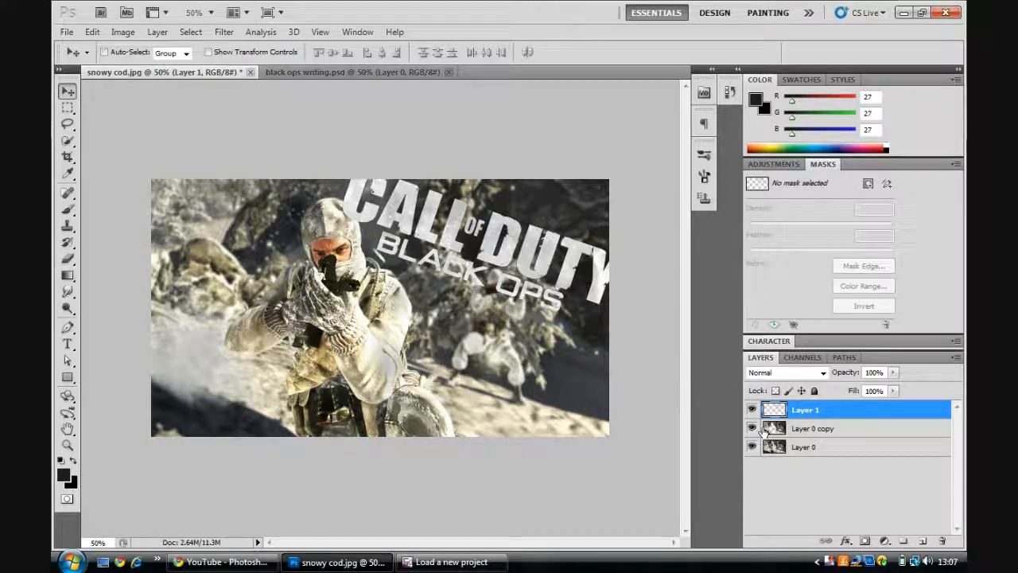
click(814, 428)
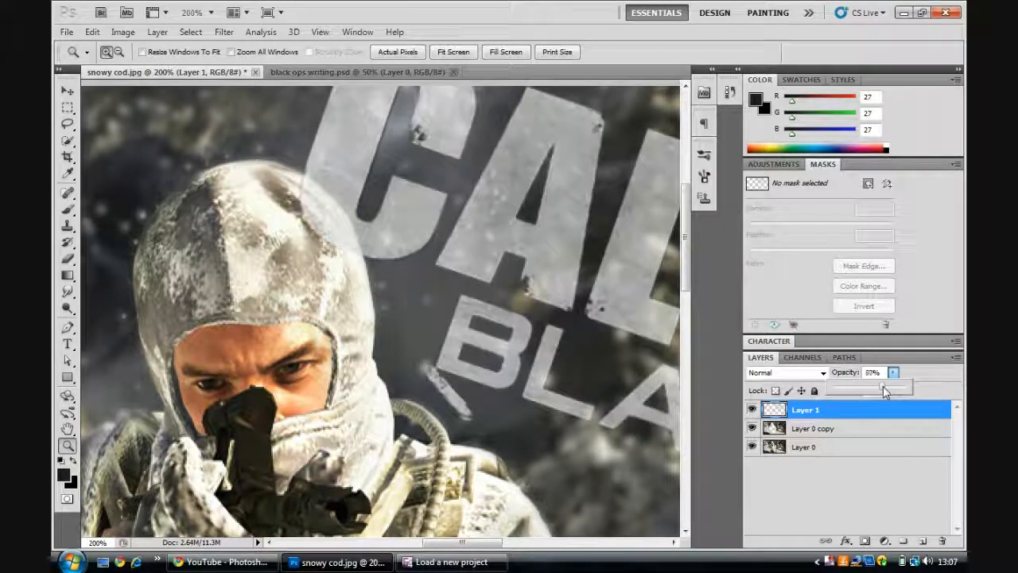
Step: Lower the title logo layer's opacity to about 57% so it blends into the photo
click(815, 428)
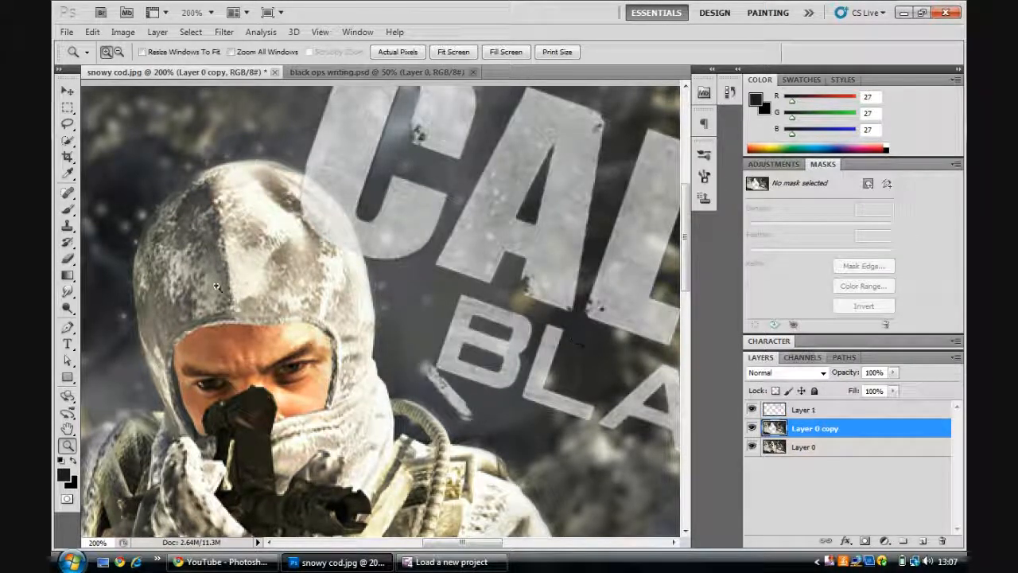
click(67, 140)
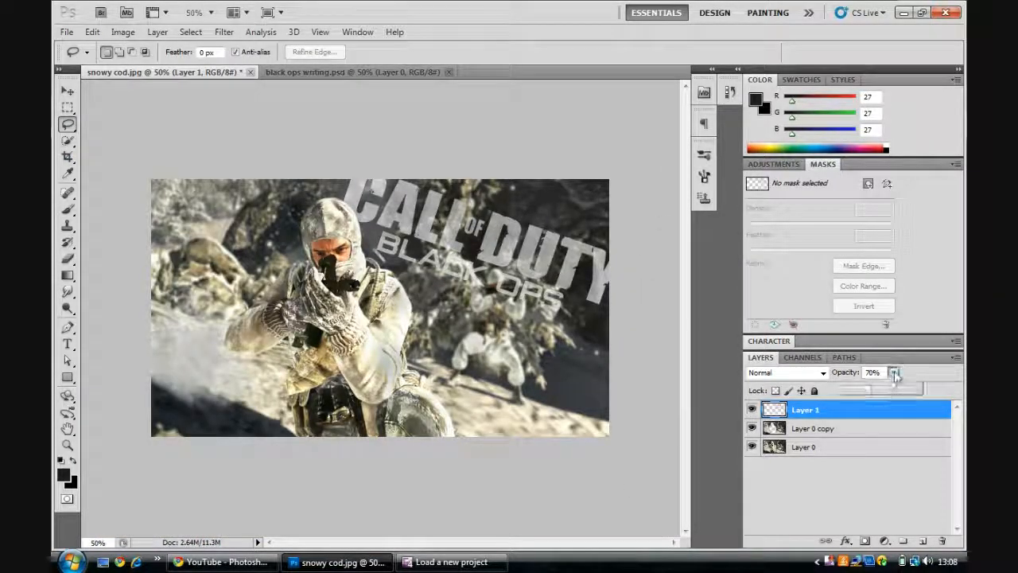
drag(894, 373, 884, 387)
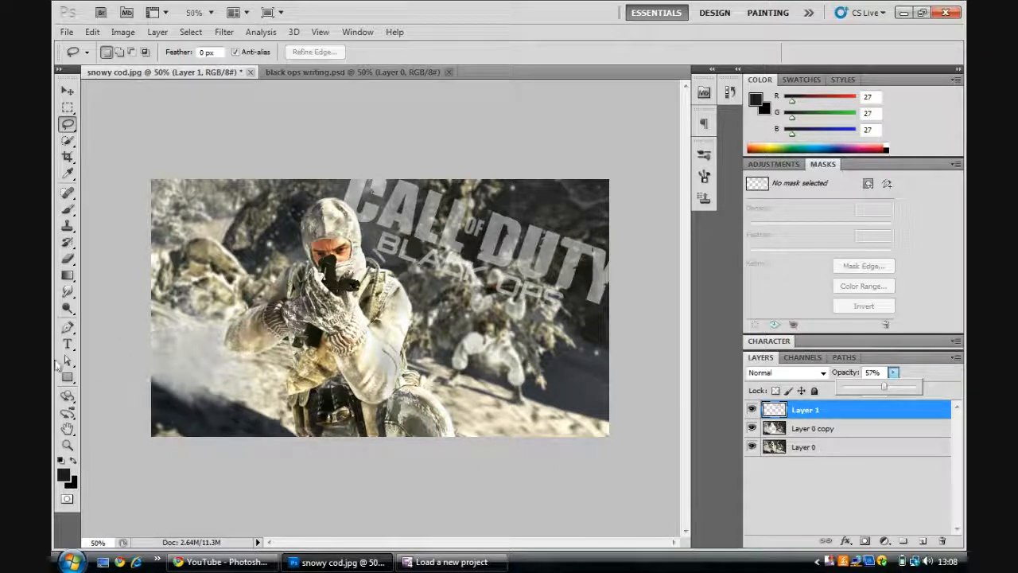
mouse_move(72, 143)
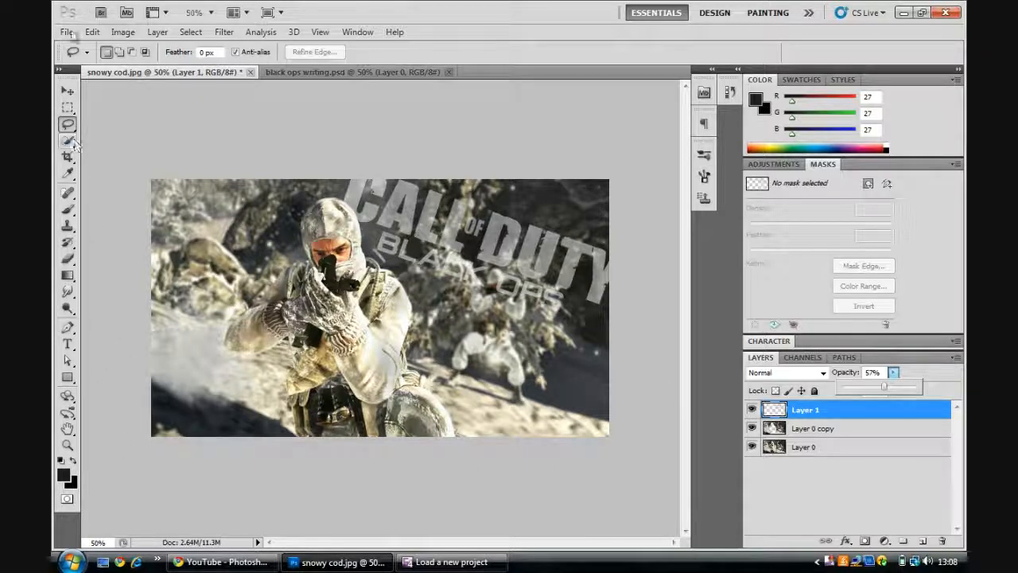
Step: Browse Downloads > CodeDraco 2K > Fire, Smoke, Flare and Sparks > Smoke Images
click(67, 32)
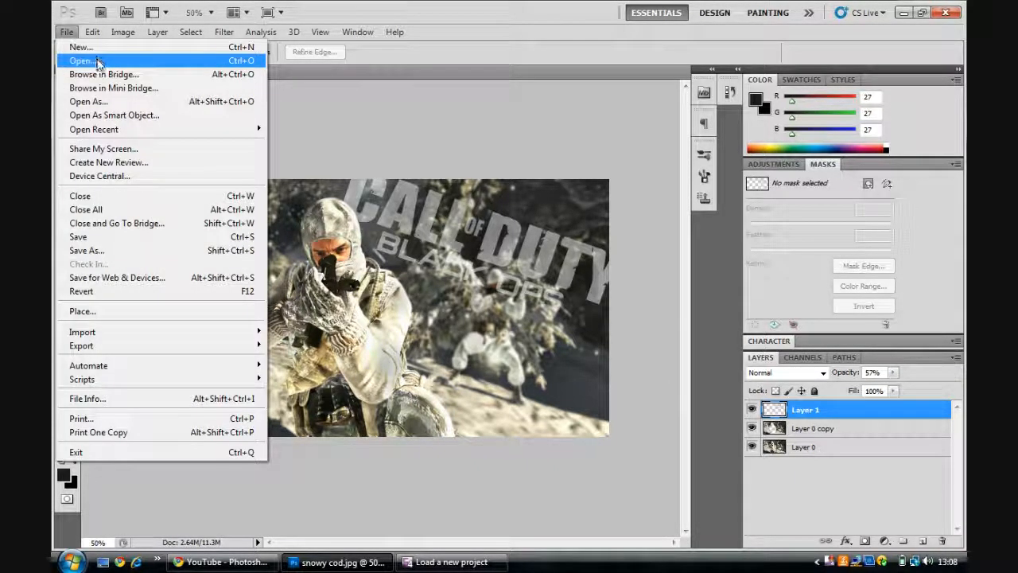
click(81, 61)
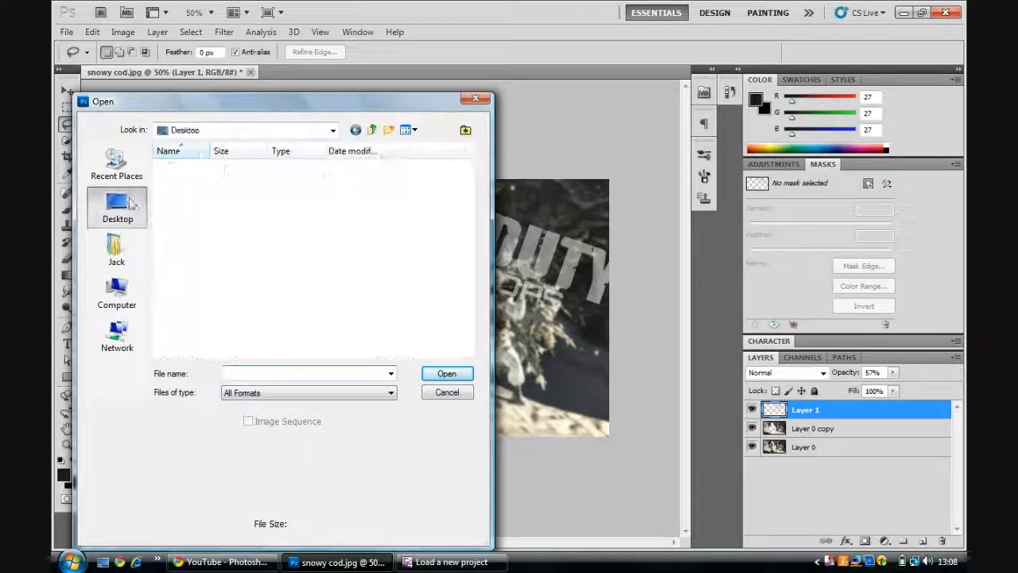
click(118, 250)
text(co)
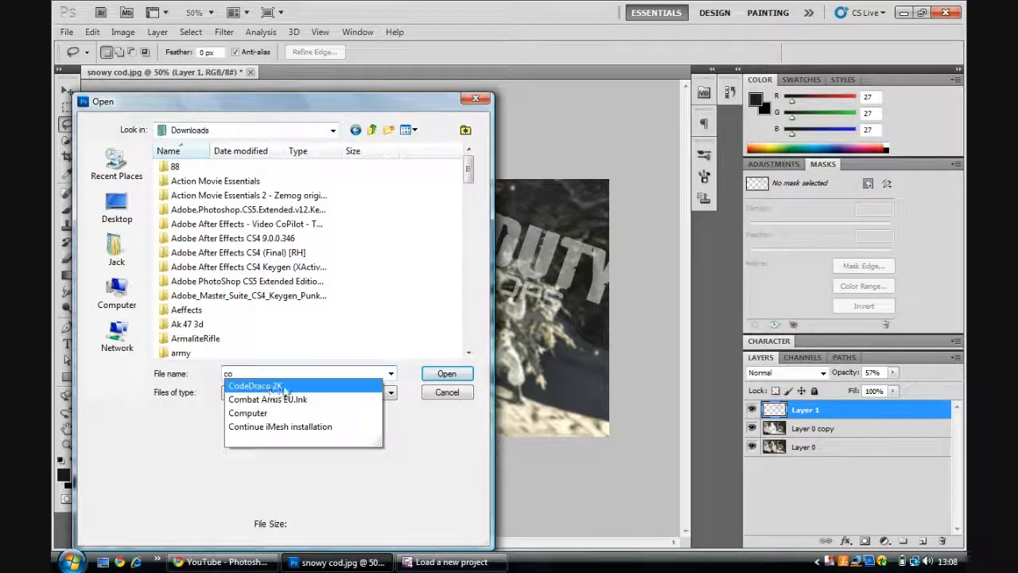
click(255, 385)
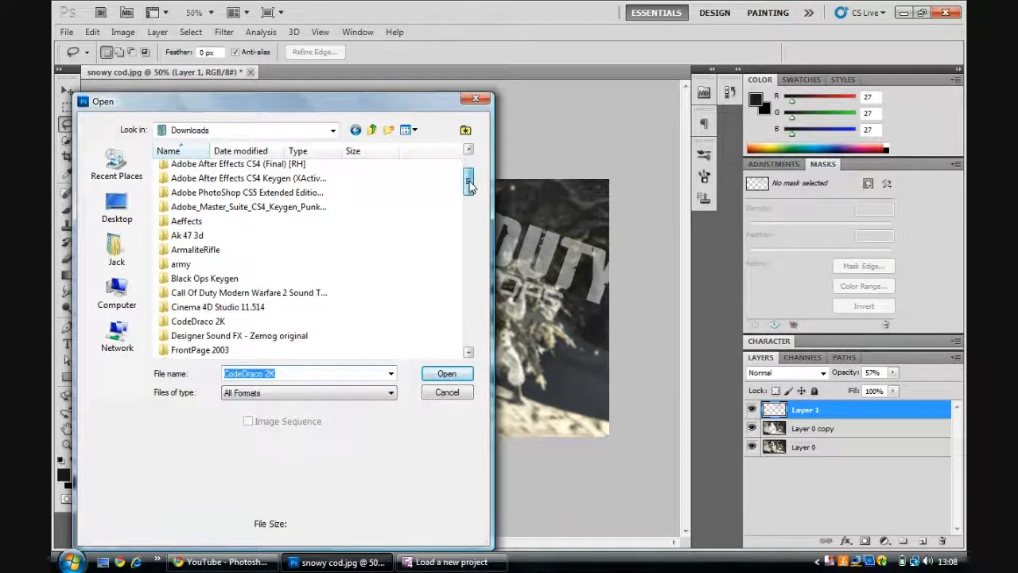
double_click(198, 322)
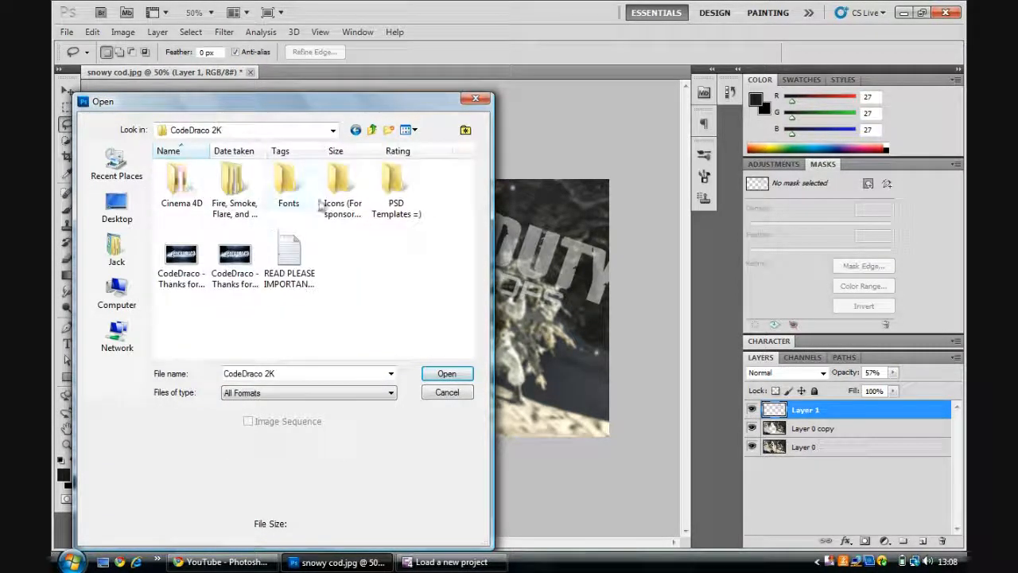
double_click(234, 183)
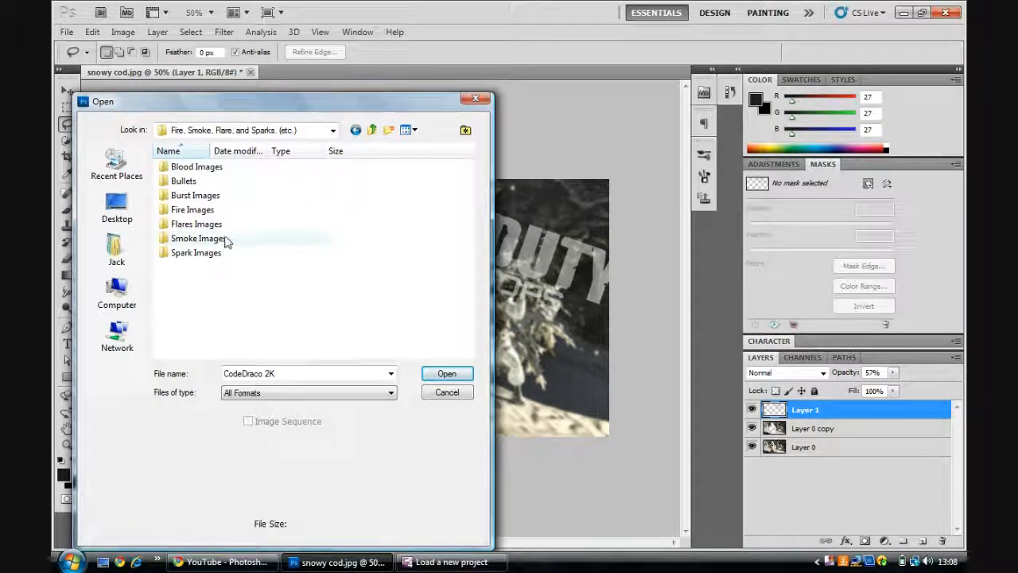
double_click(197, 238)
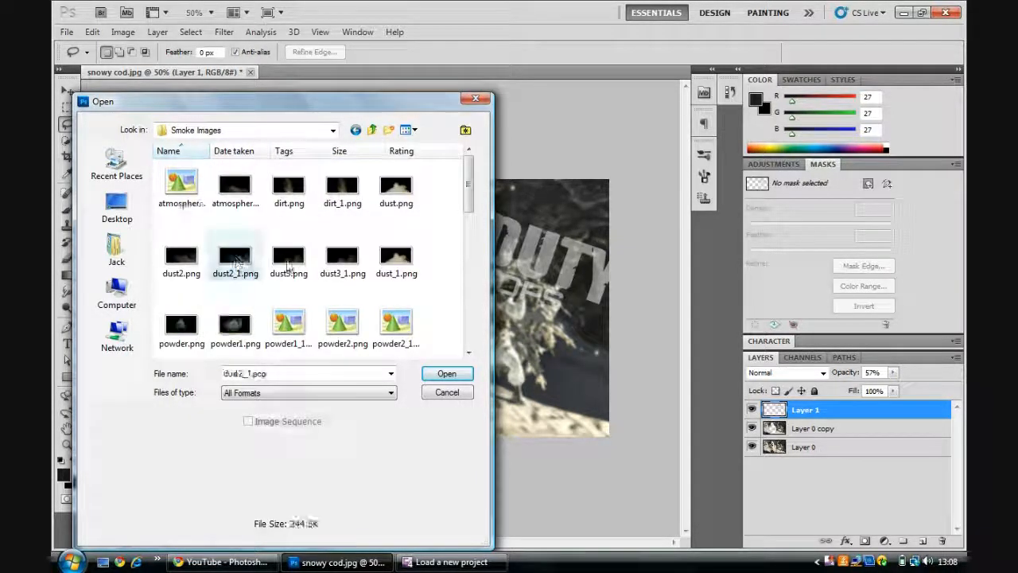
Step: Open powder2.png and bring it into the wallpaper as a new layer
click(181, 256)
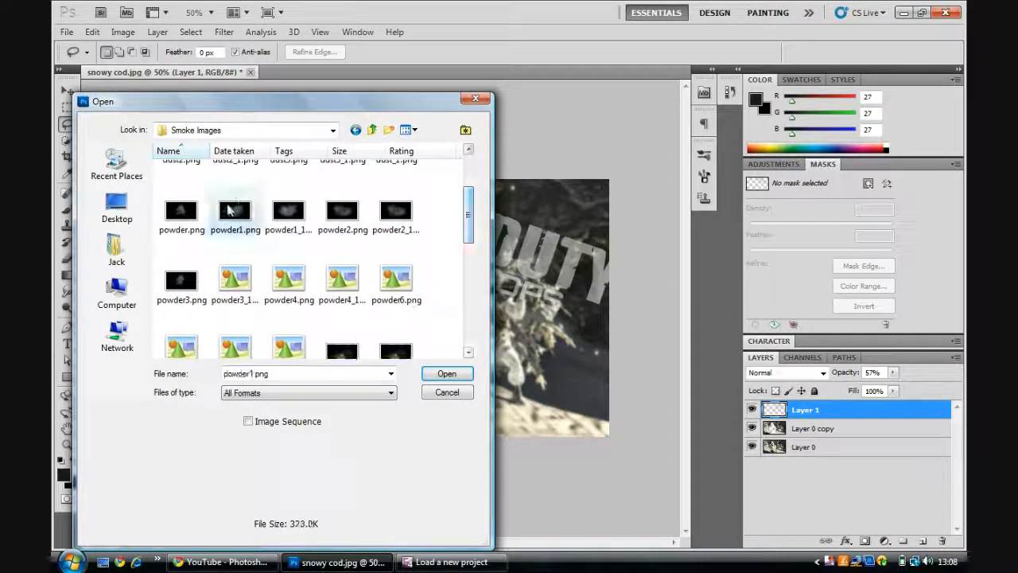
click(342, 210)
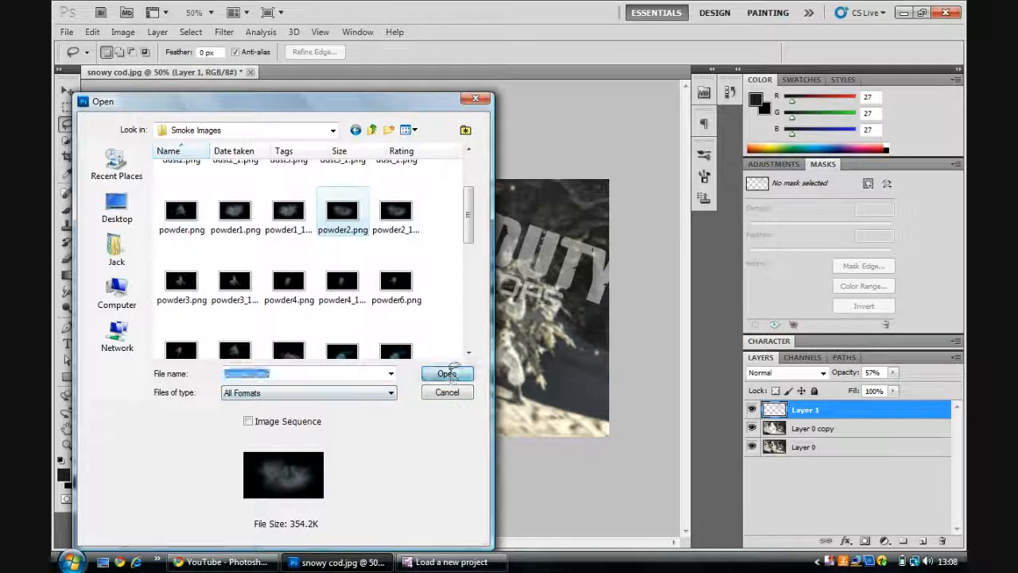
click(445, 374)
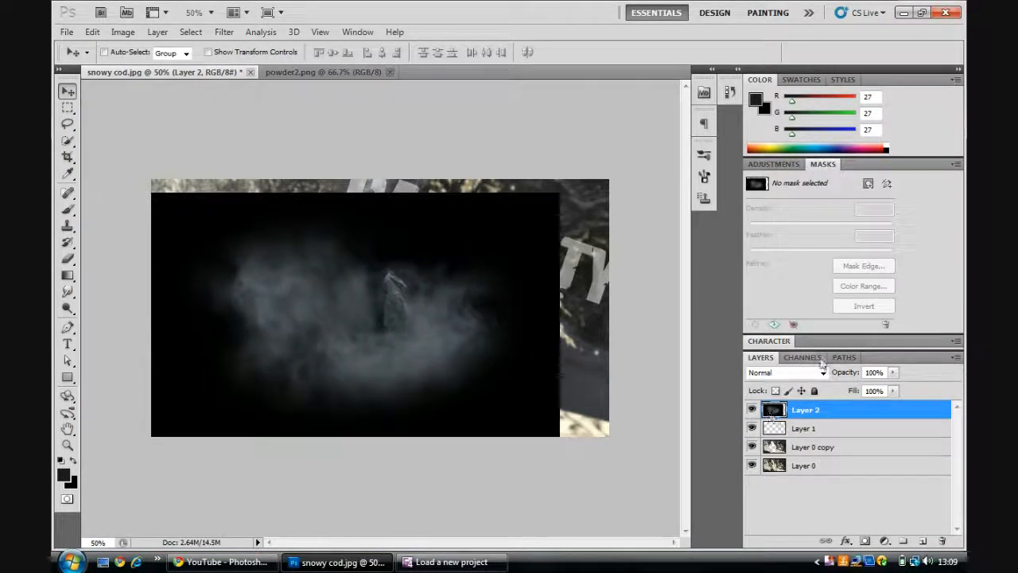
Step: Set the smoke layer to Screen and commit its resized position over the soldier
click(783, 372)
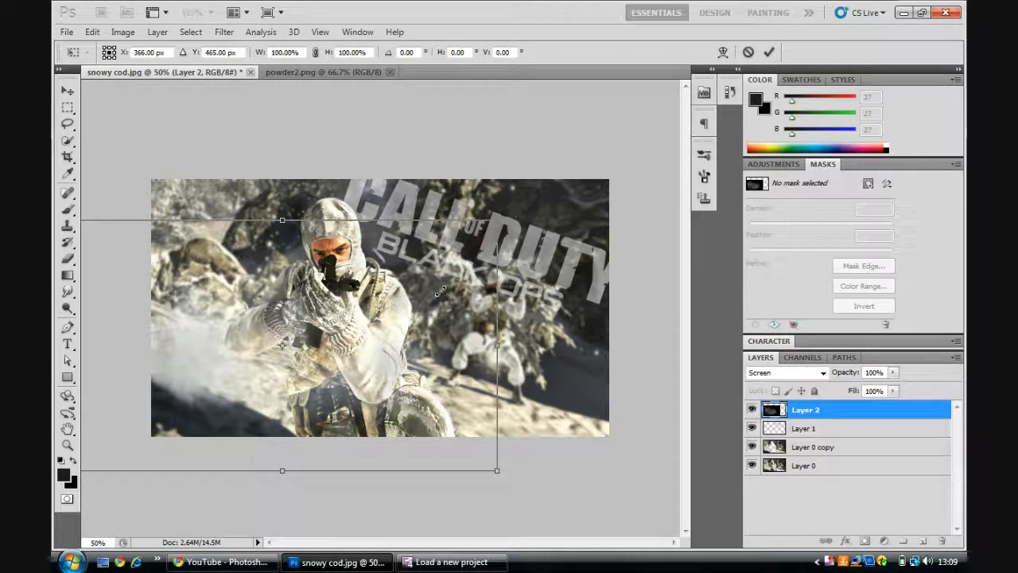
click(768, 51)
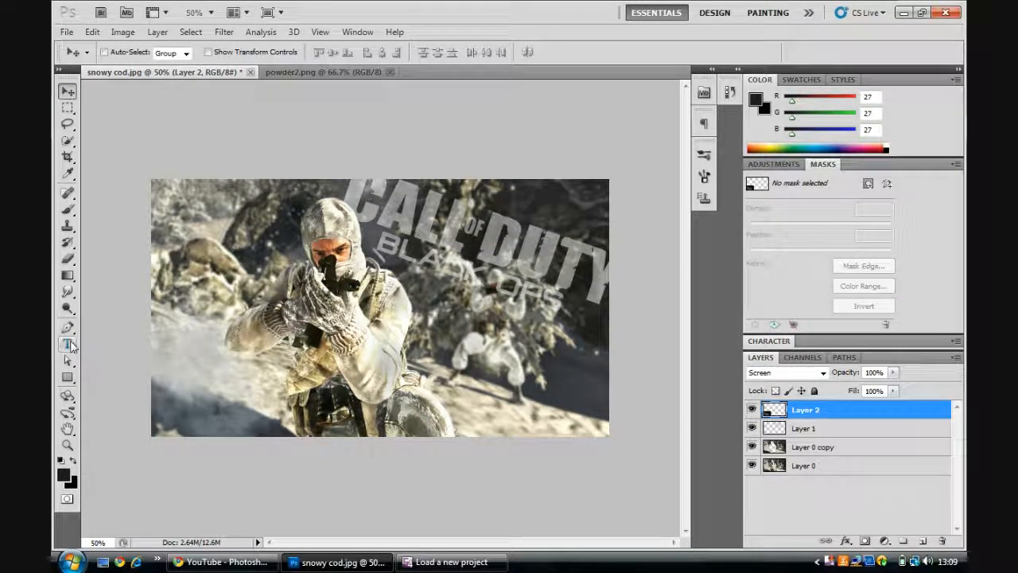
click(67, 344)
text(Designed by JackFX)
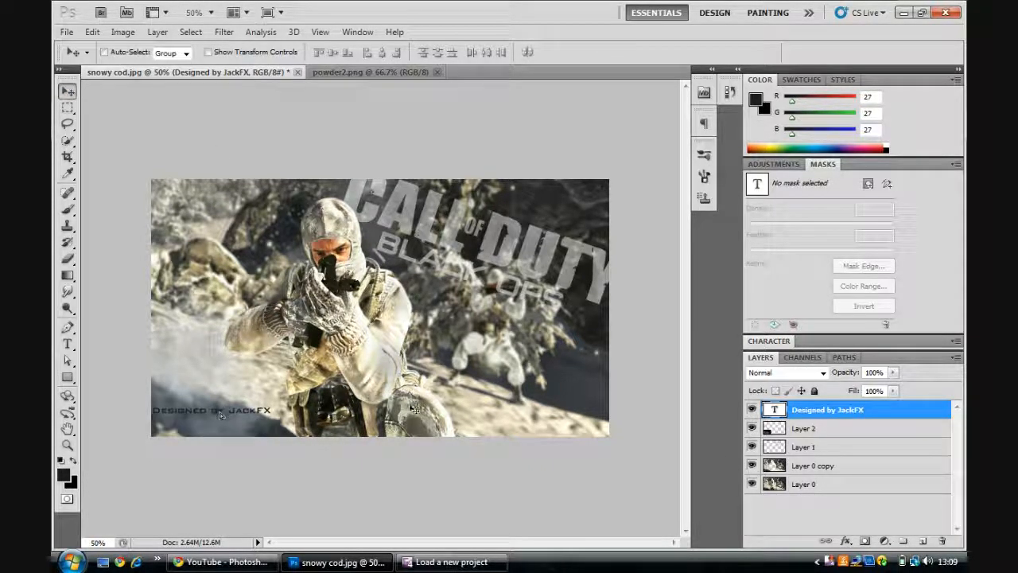
Step: Commit the 'Designed by JackFX' credit at bottom left and preview the wallpaper full screen with F
click(67, 343)
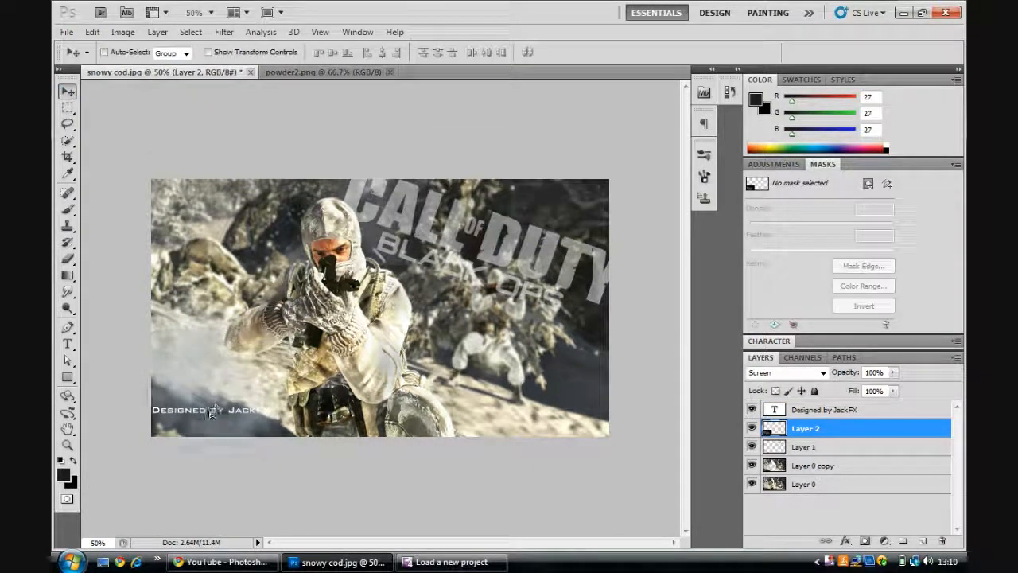
click(824, 409)
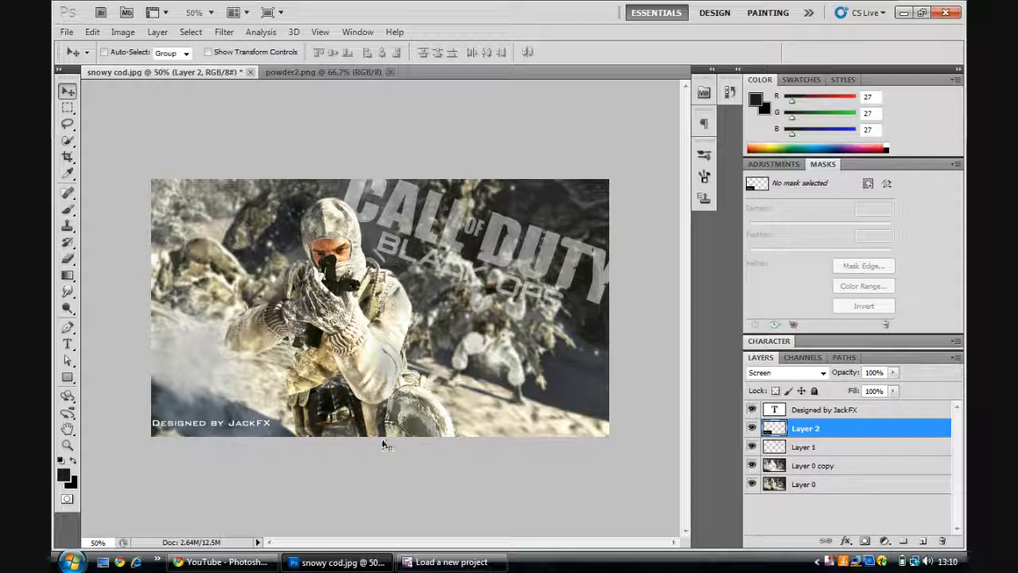
mouse_move(140, 136)
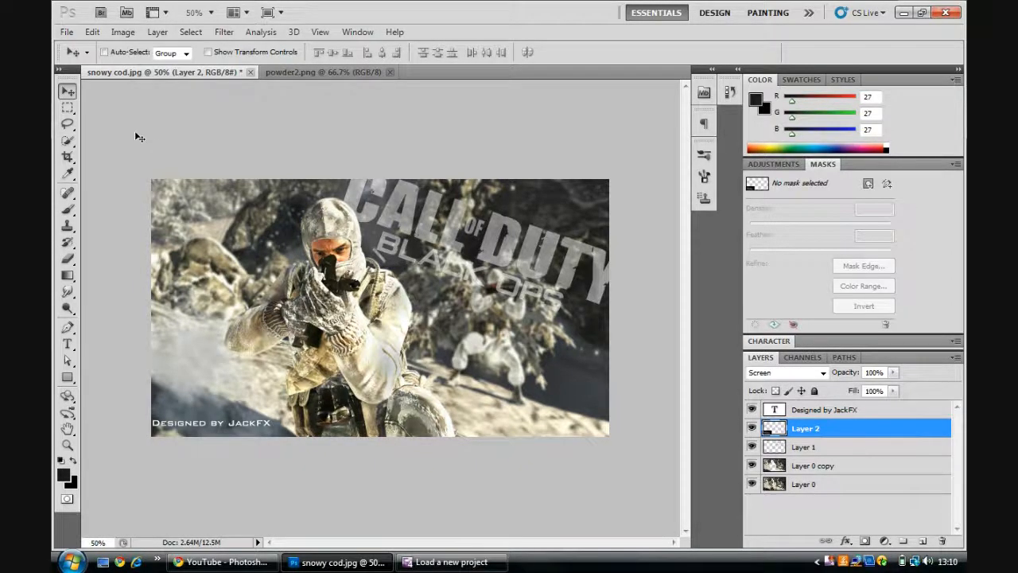
key(f)
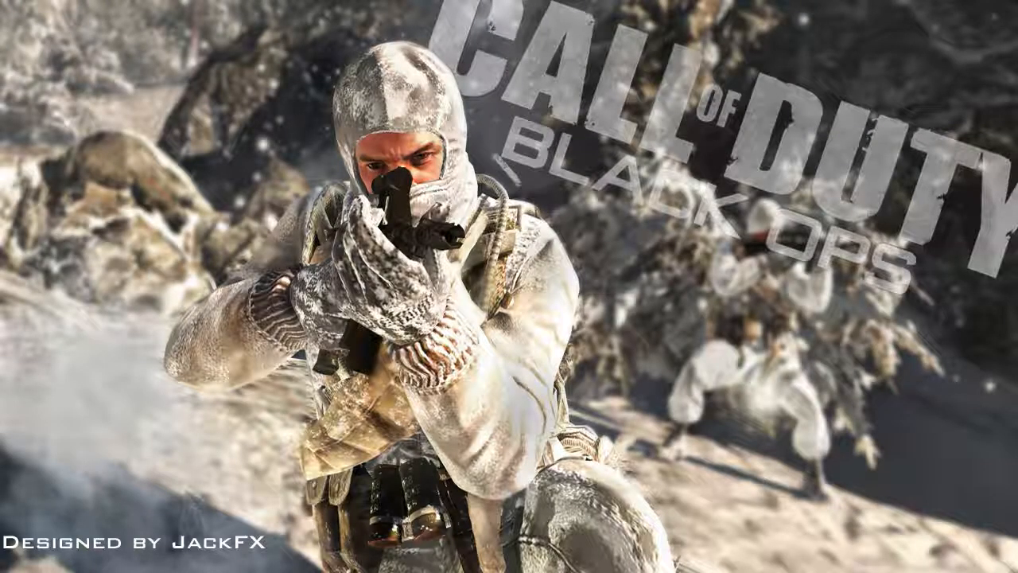